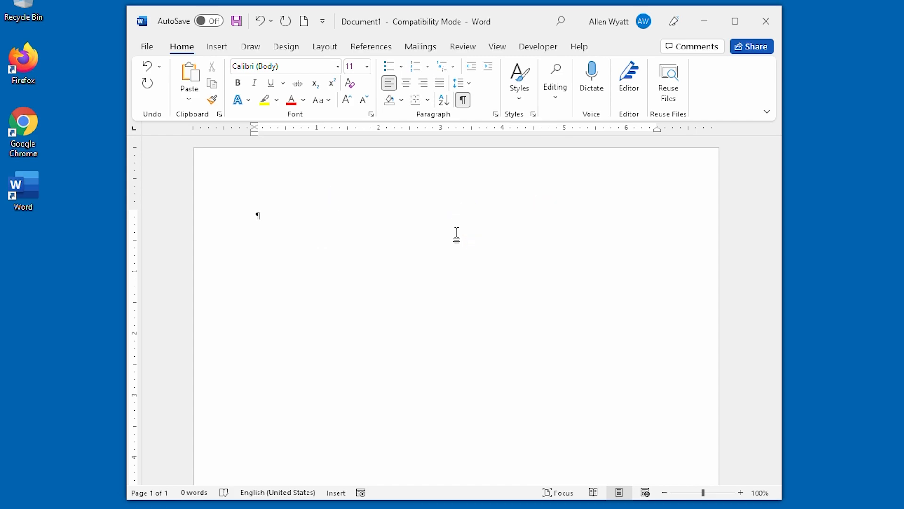
# Enter =rand() at the top of the empty page to generate five sample paragraphs
pyautogui.click(256, 214)
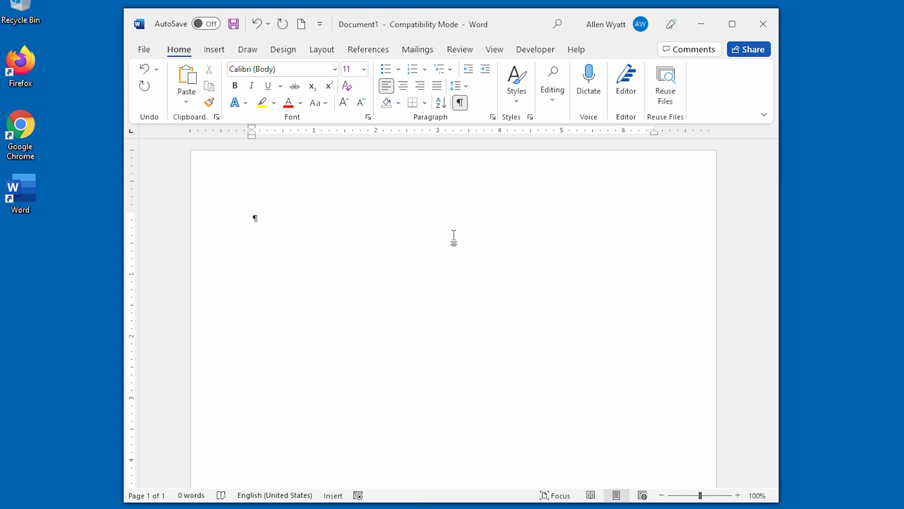
pyautogui.moveTo(257, 217)
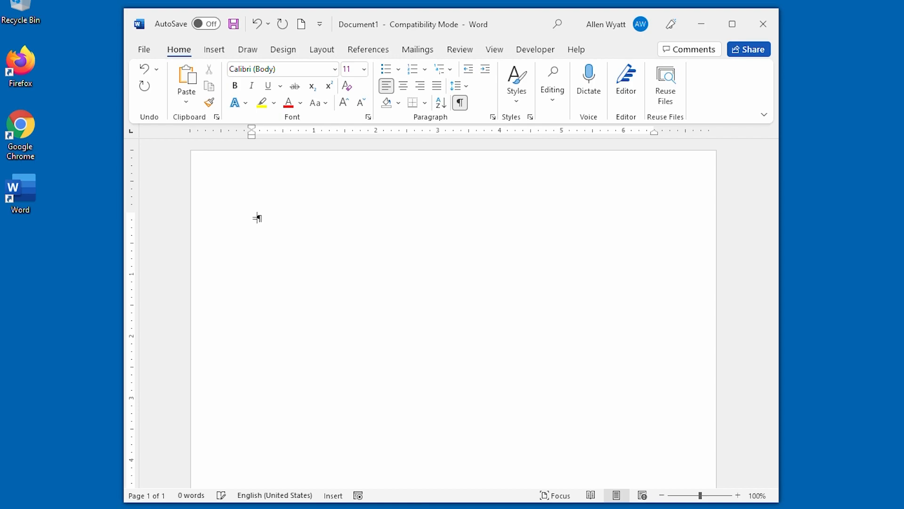
pyautogui.write('=rand')
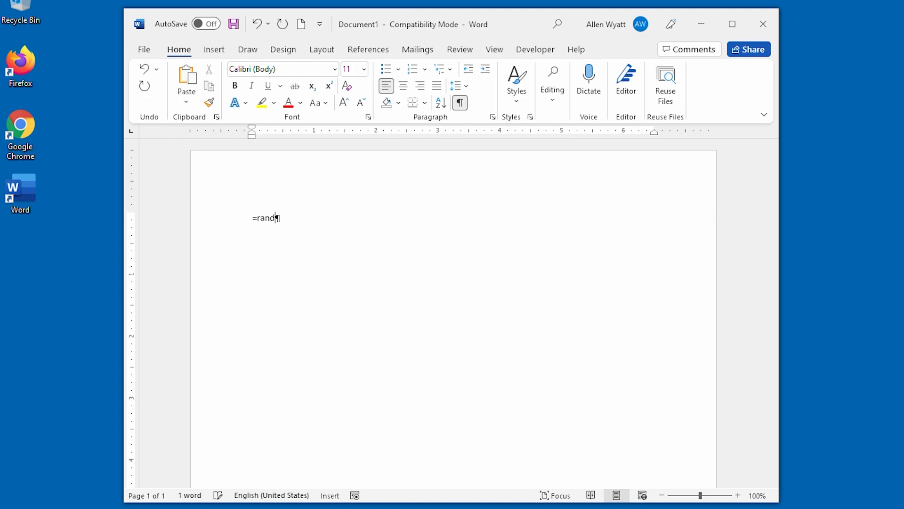
pyautogui.write('()')
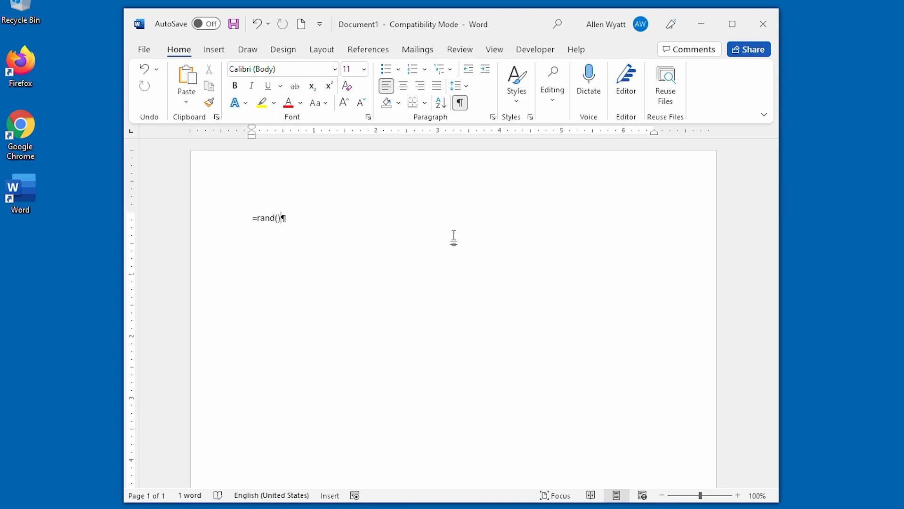
pyautogui.press('Return')
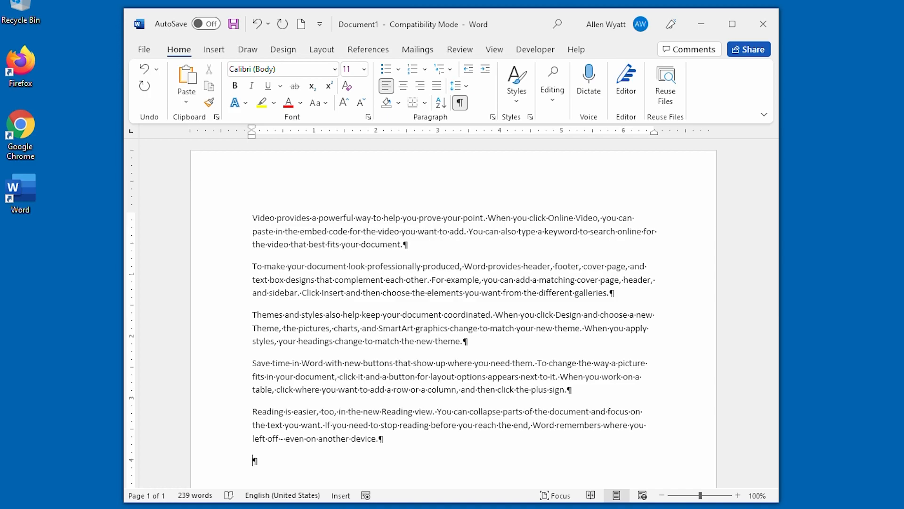
pyautogui.moveTo(144, 73)
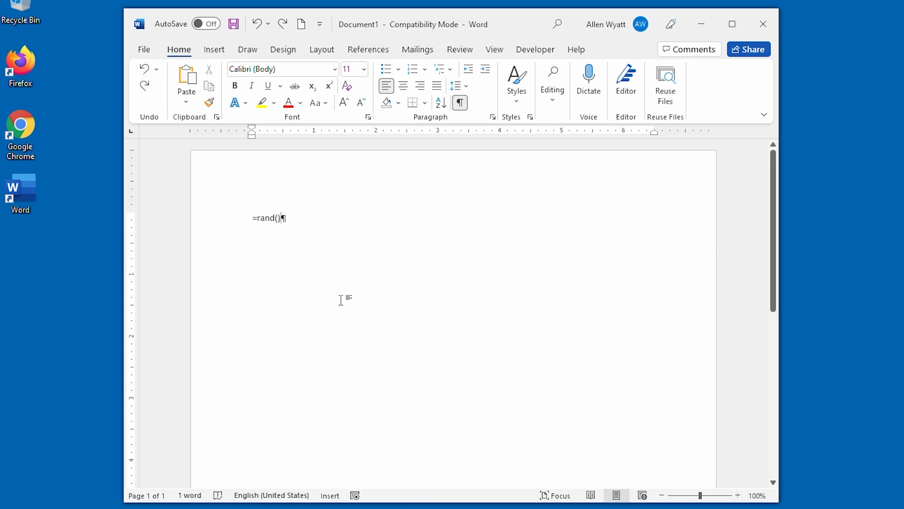
# Change the formula to =rand(9,5) and run it for nine five-sentence paragraphs
pyautogui.press('Backspace')
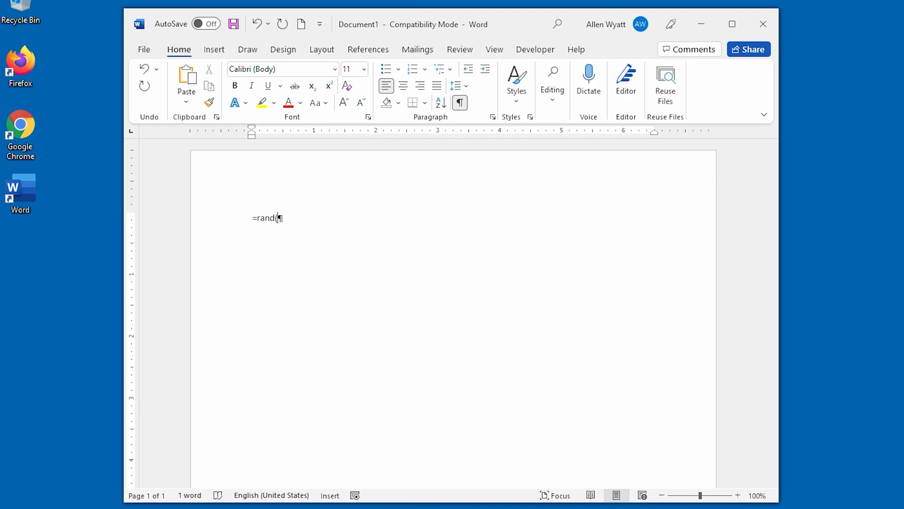
pyautogui.write('9')
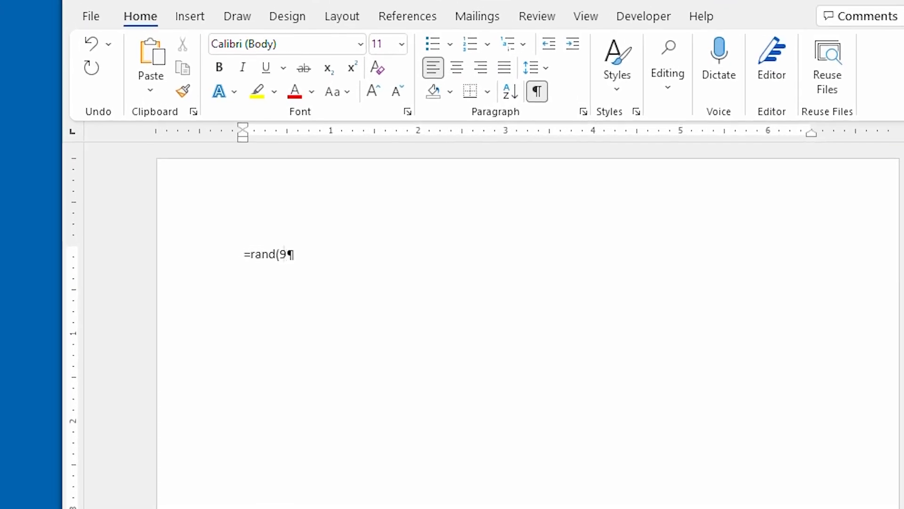
pyautogui.write(',')
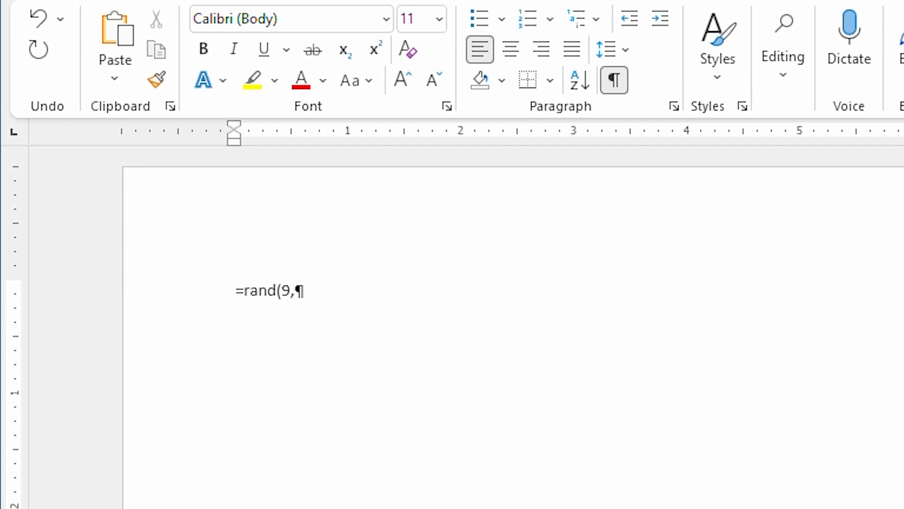
pyautogui.write('5')
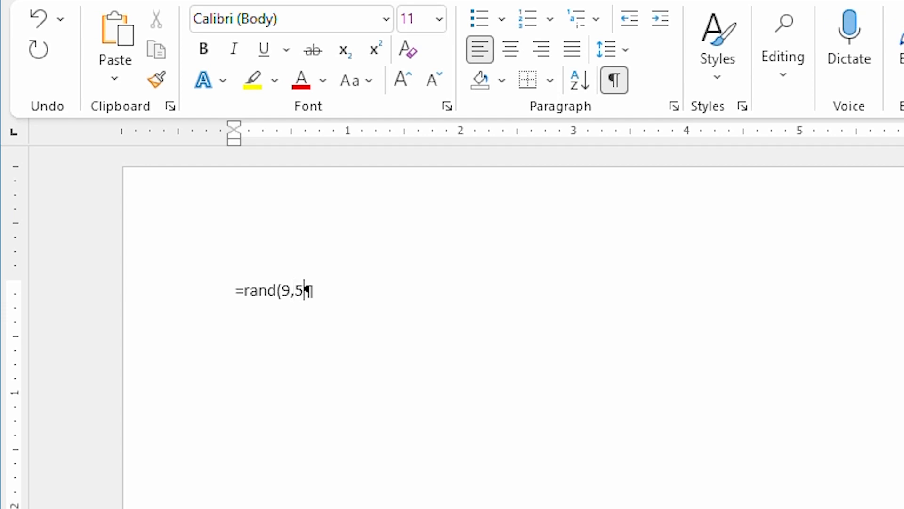
pyautogui.write(')')
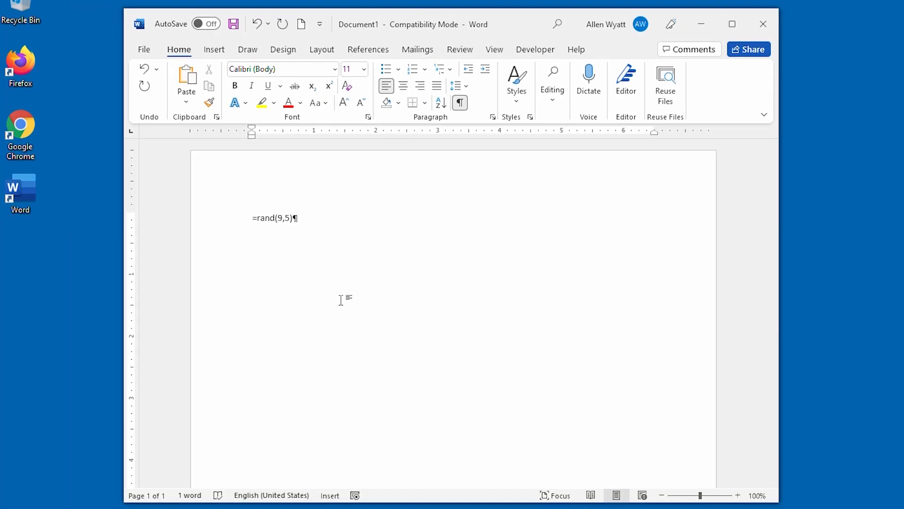
pyautogui.press('Return')
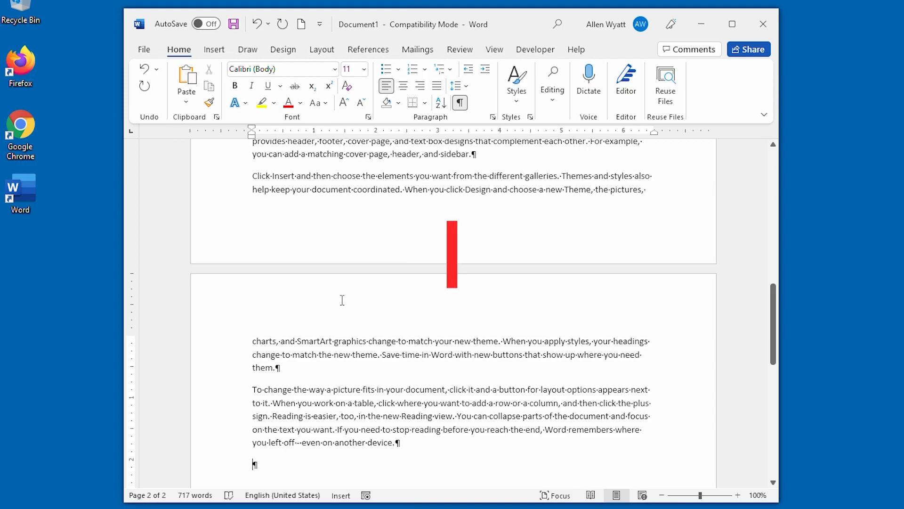
# Undo the sample text, generate 'quick brown fox' paragraphs with =rand.old(), then undo them
pyautogui.click(144, 69)
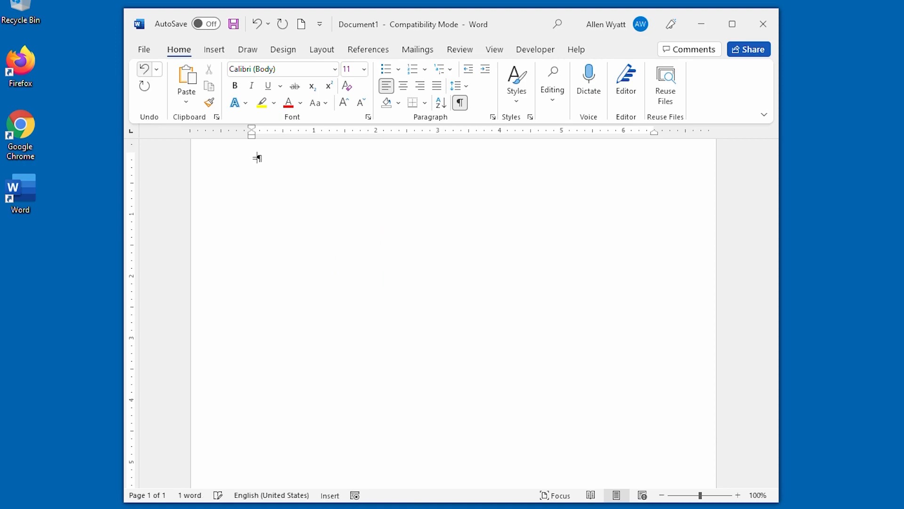
pyautogui.write('=rand.')
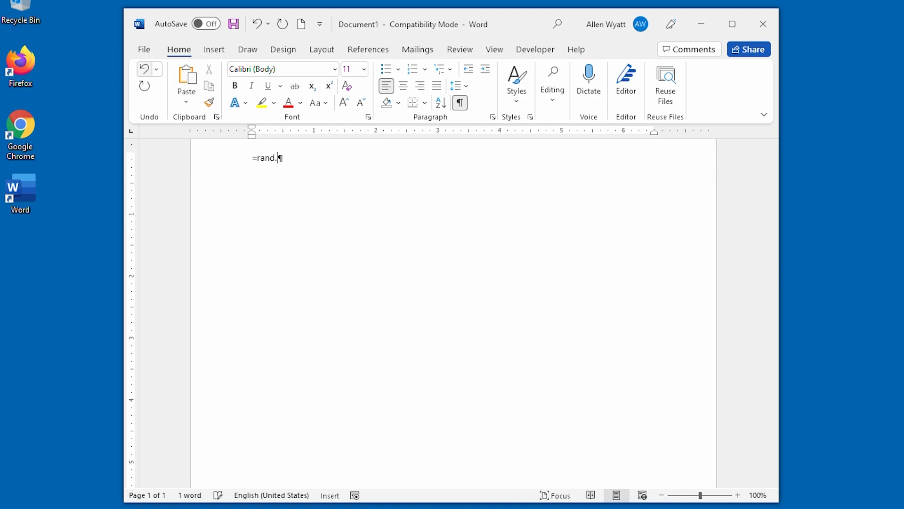
pyautogui.write('old()')
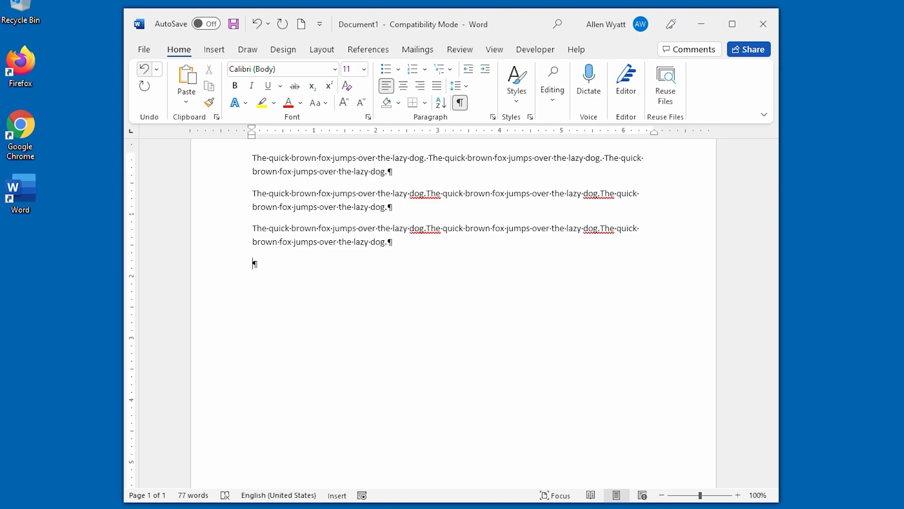
pyautogui.moveTo(253, 263)
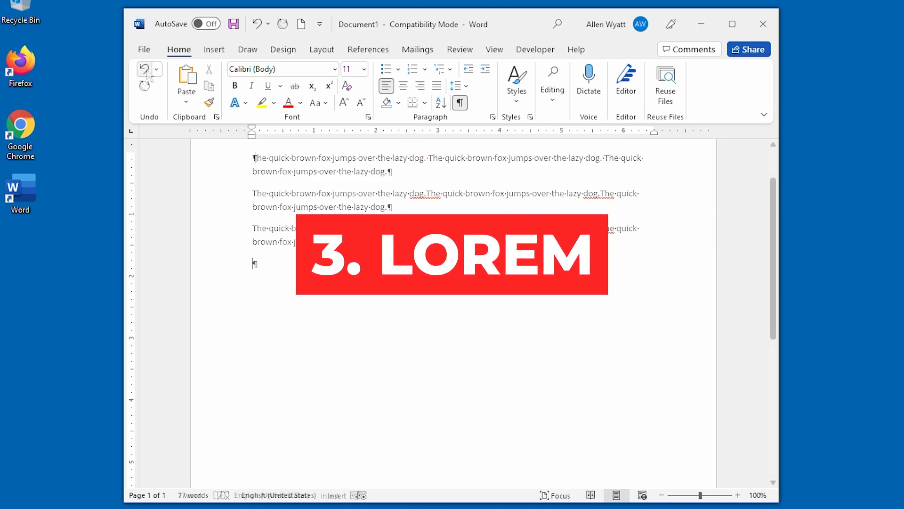
pyautogui.click(144, 69)
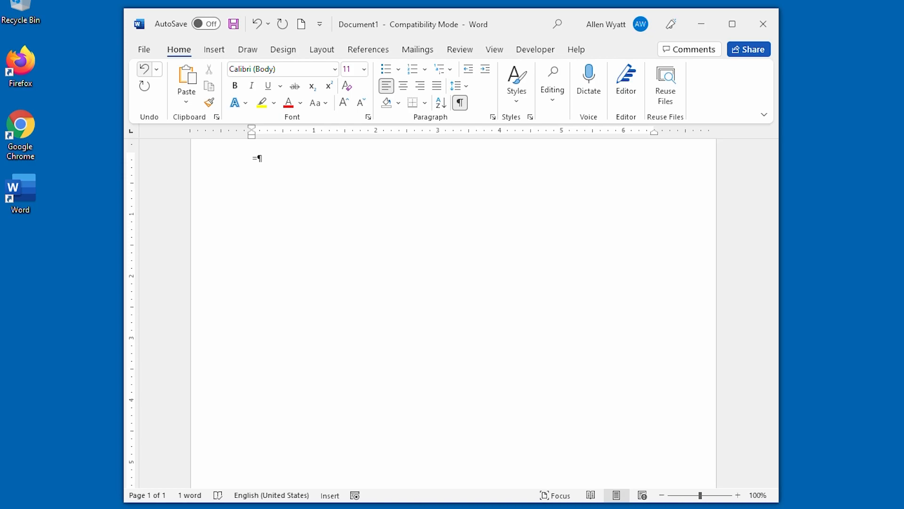
# Write =lorem() on the line before switching to the browser
pyautogui.write('lorem')
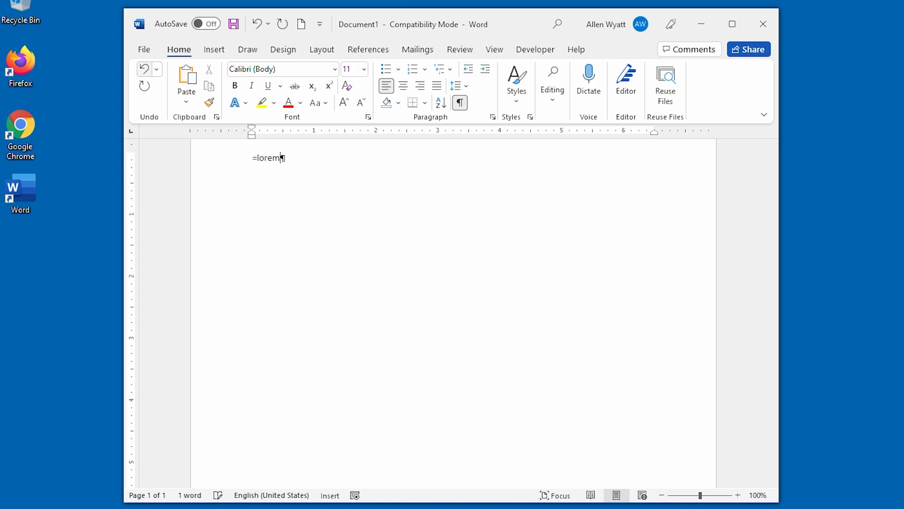
pyautogui.write('()')
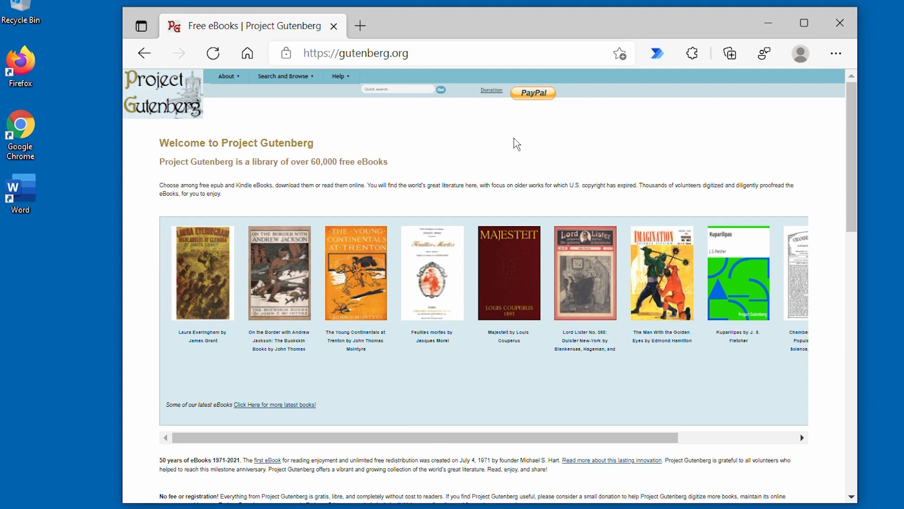
# Scroll the Gutenberg home page down to the 'Find Free eBooks' section
pyautogui.scroll(-3)
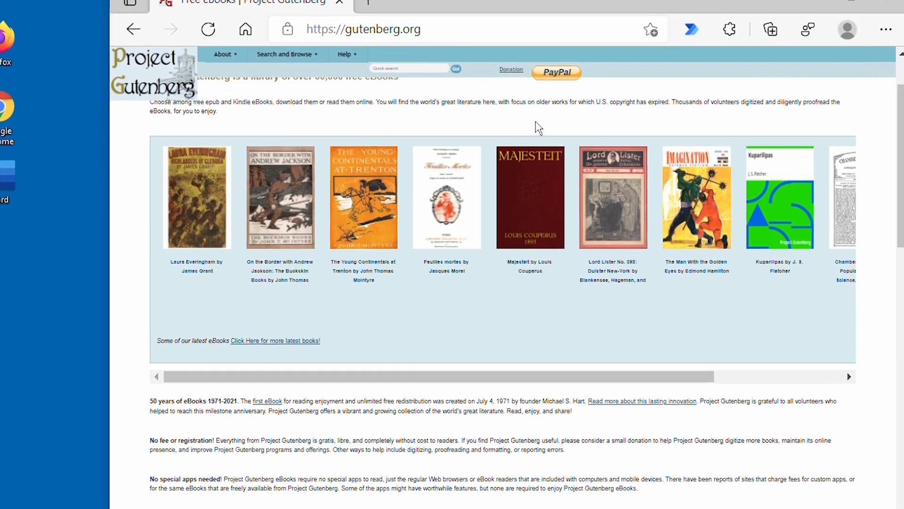
pyautogui.scroll(-3)
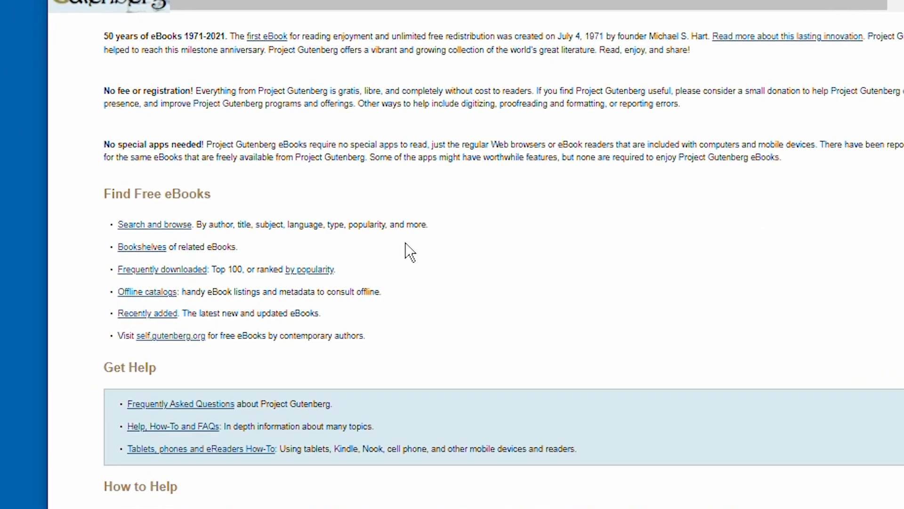
pyautogui.scroll(-3)
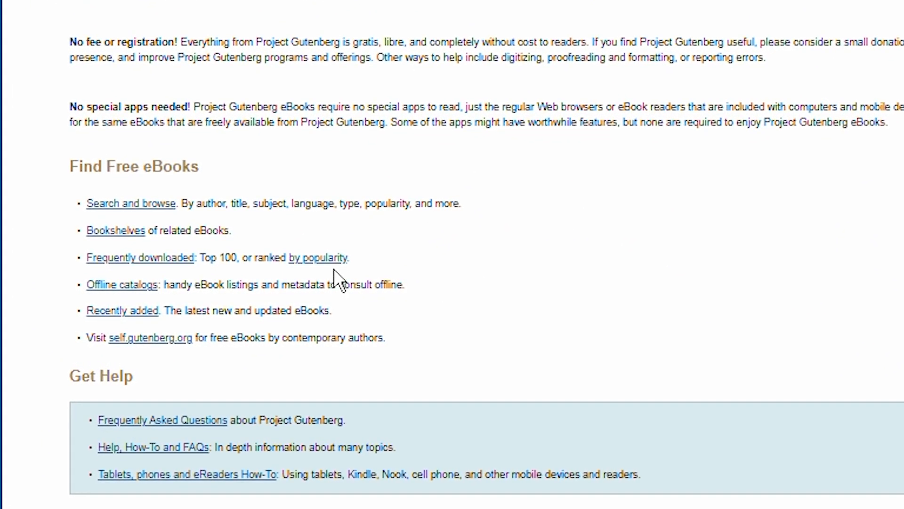
pyautogui.moveTo(319, 257)
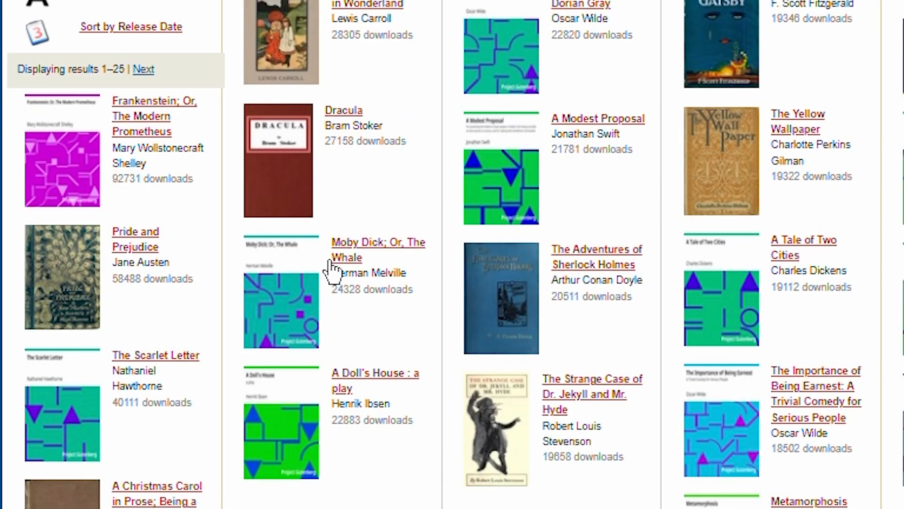
pyautogui.moveTo(638, 203)
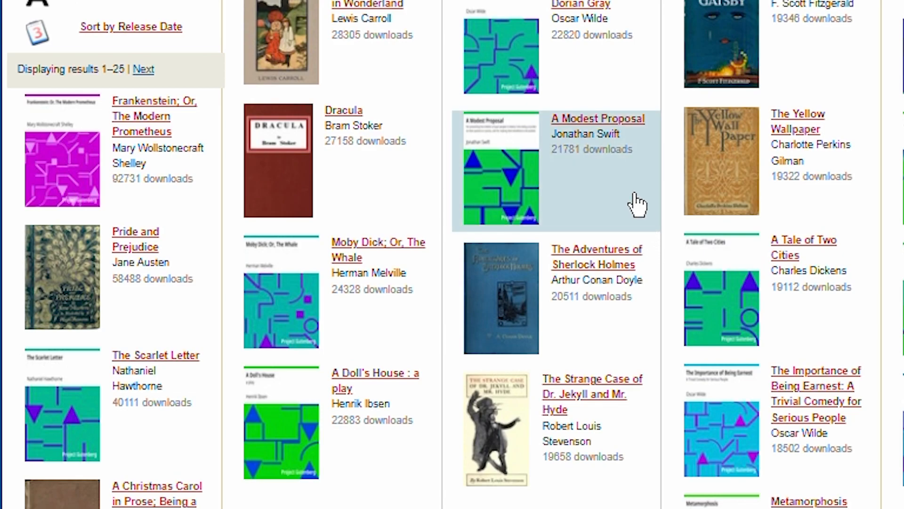
pyautogui.moveTo(539, 291)
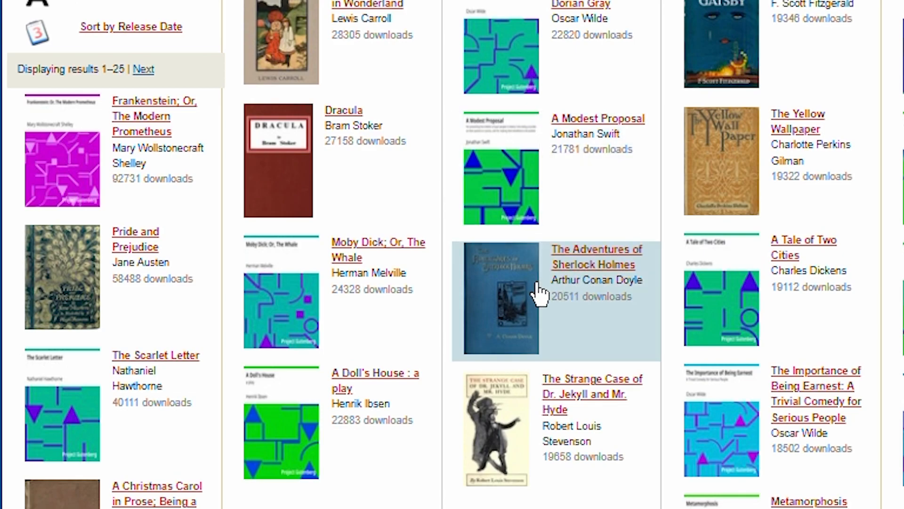
# Open The Adventures of Sherlock Holmes in Plain Text UTF-8 and copy a selected passage
pyautogui.click(595, 256)
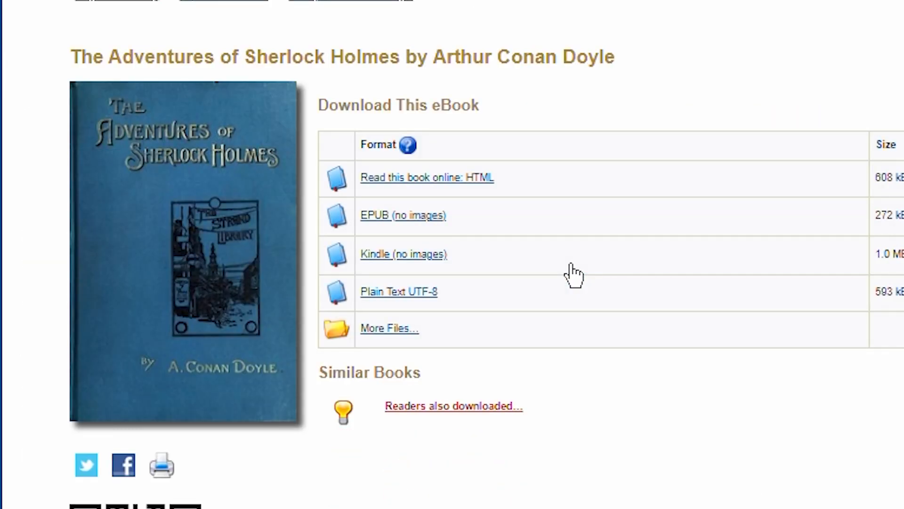
pyautogui.moveTo(476, 312)
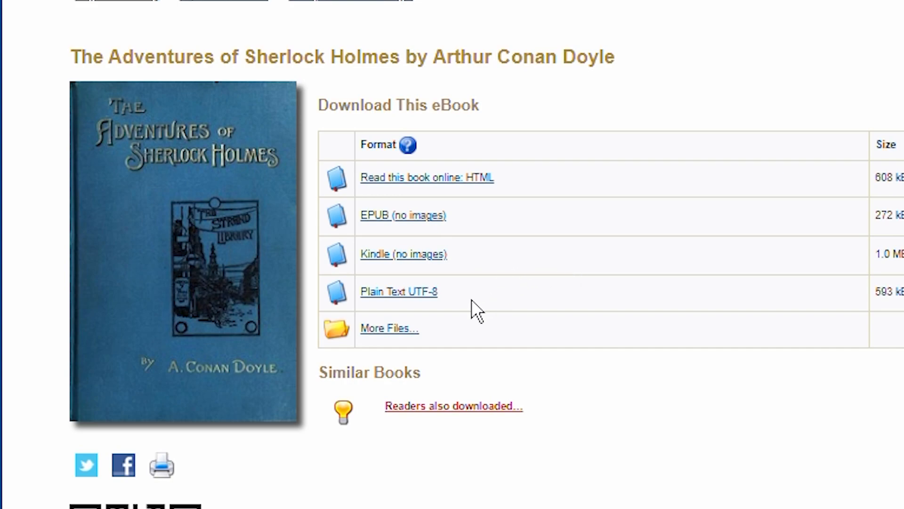
pyautogui.moveTo(397, 291)
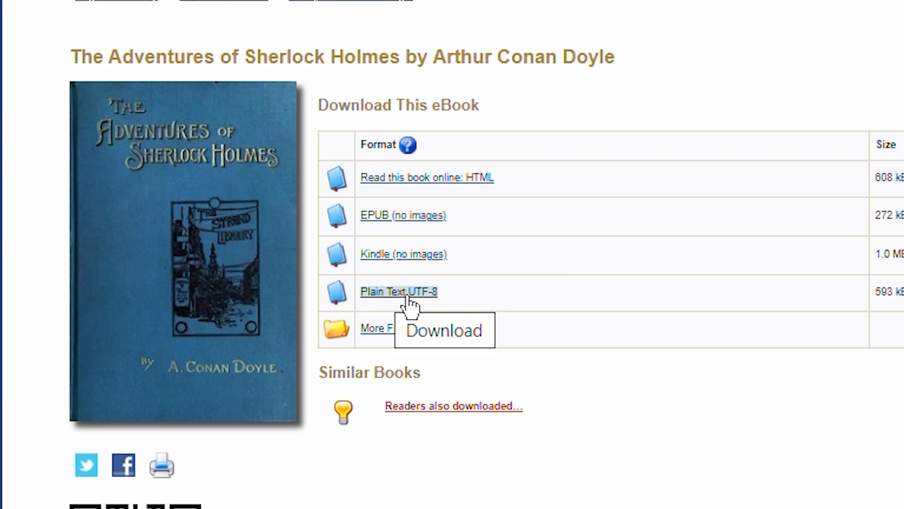
pyautogui.click(397, 291)
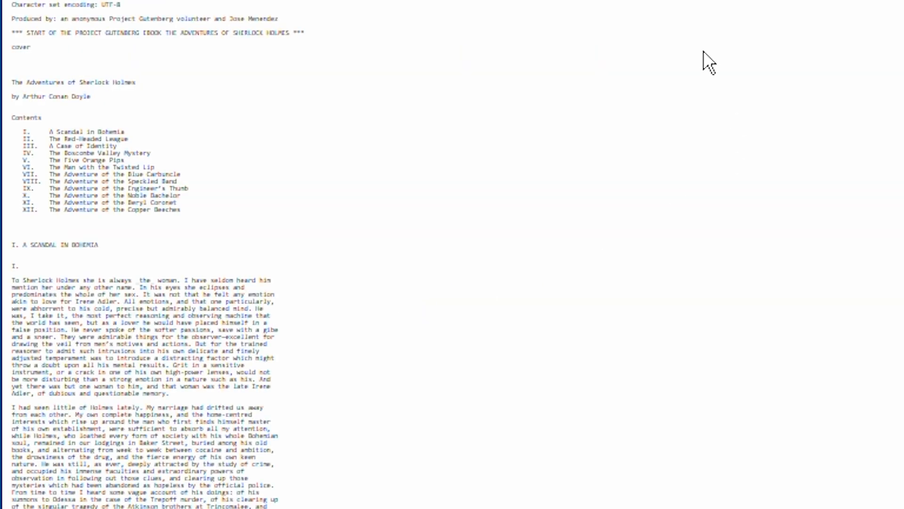
pyautogui.moveTo(432, 295)
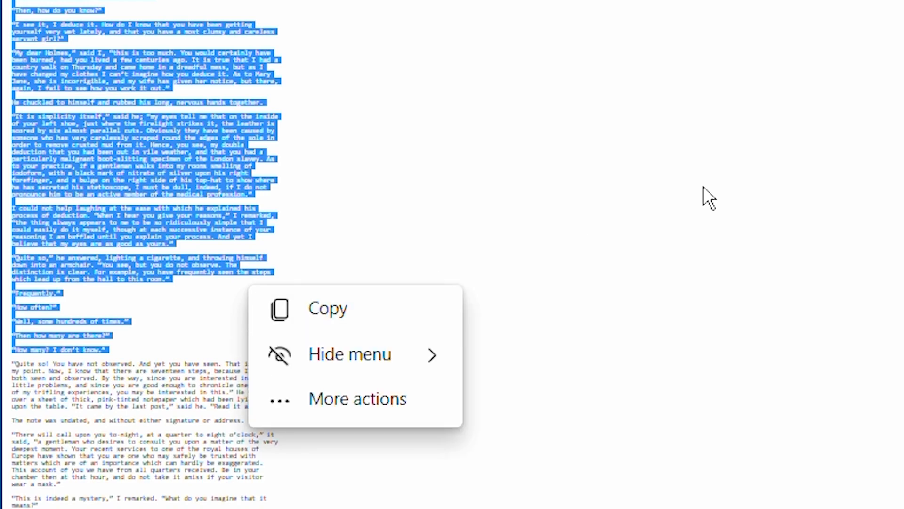
pyautogui.click(390, 267)
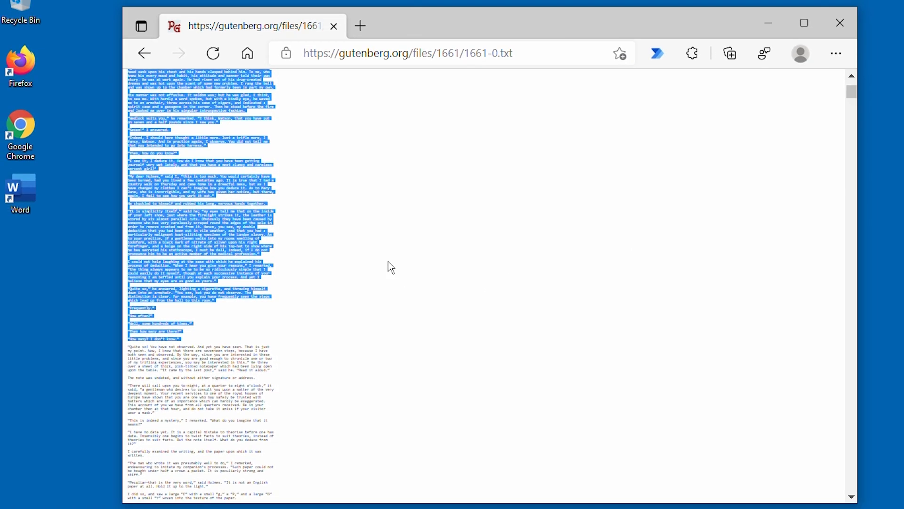